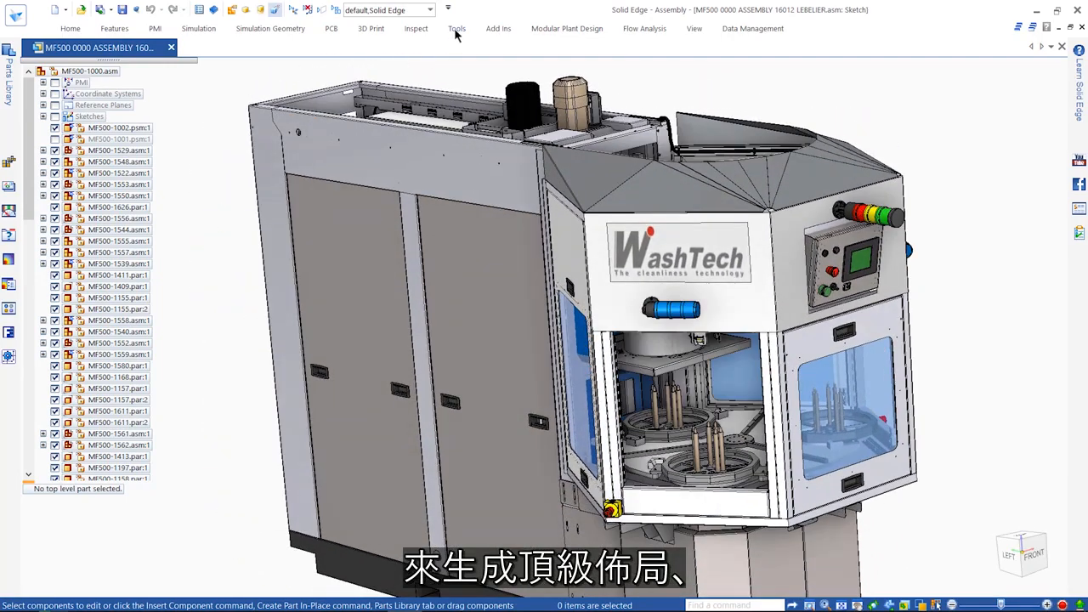
Launch Solid Edge 2D Nesting from the Tools tab of the WashTech assembly
left_click(456, 27)
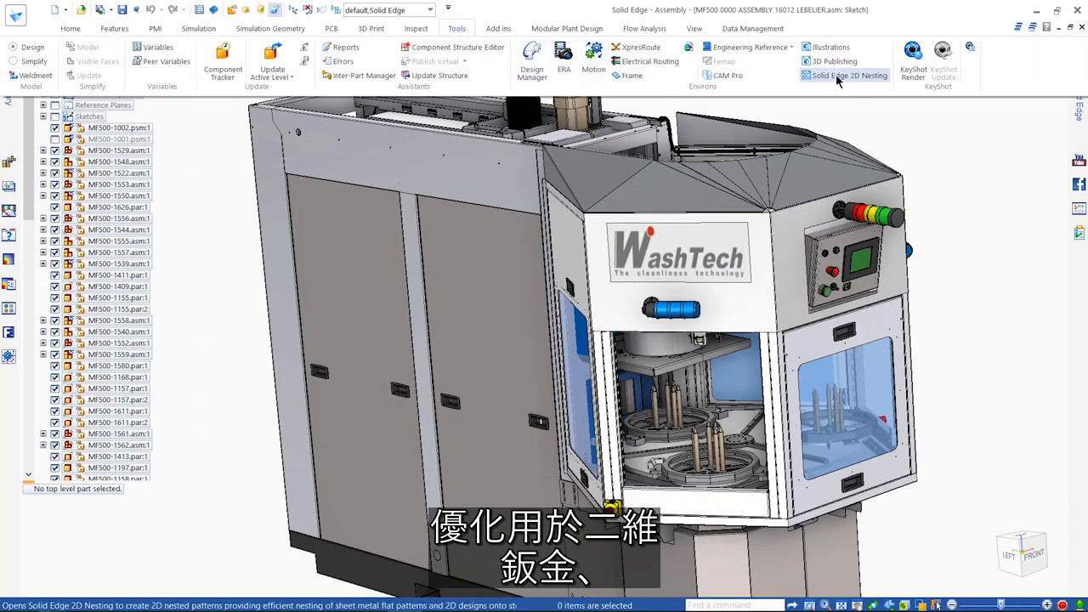
mouse_move(846, 75)
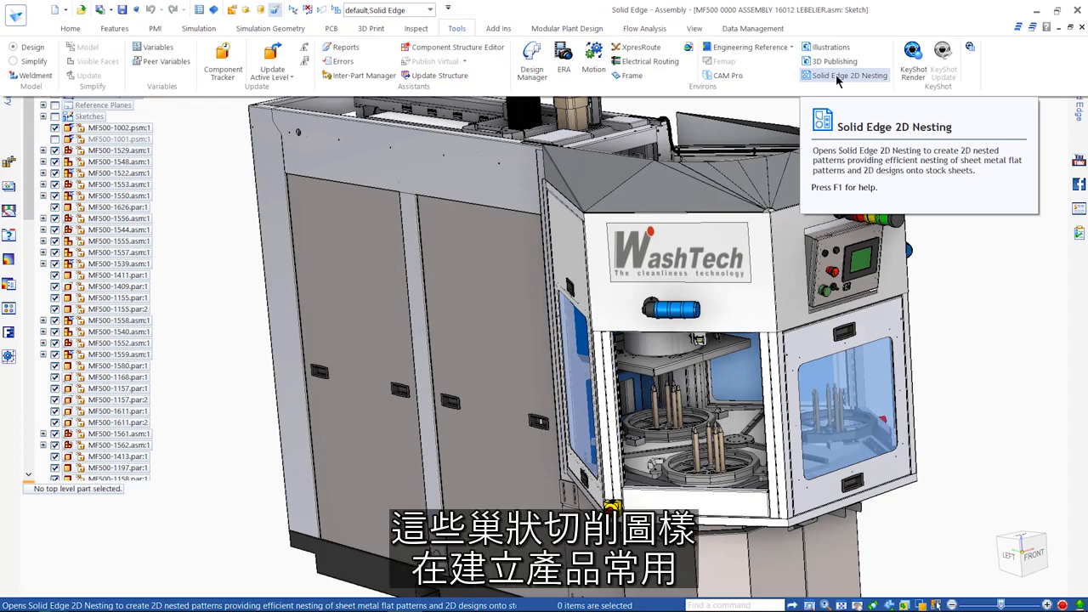
left_click(847, 75)
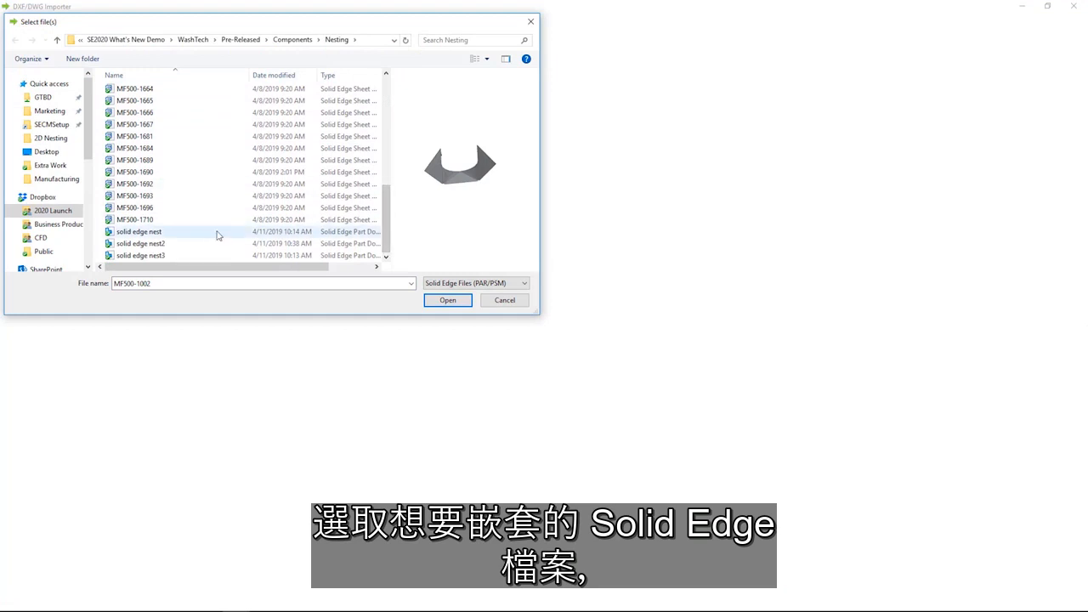
Import the MF500 flat patterns, preview parts including the ring-shaped MF500-1684, and submit them to nesting
left_click(447, 299)
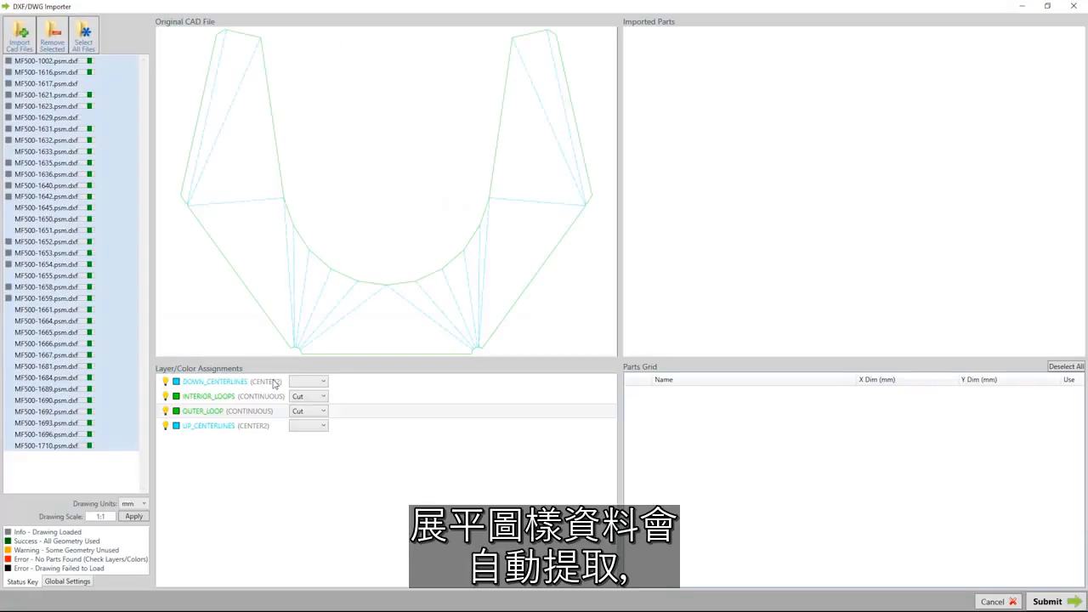
left_click(46, 61)
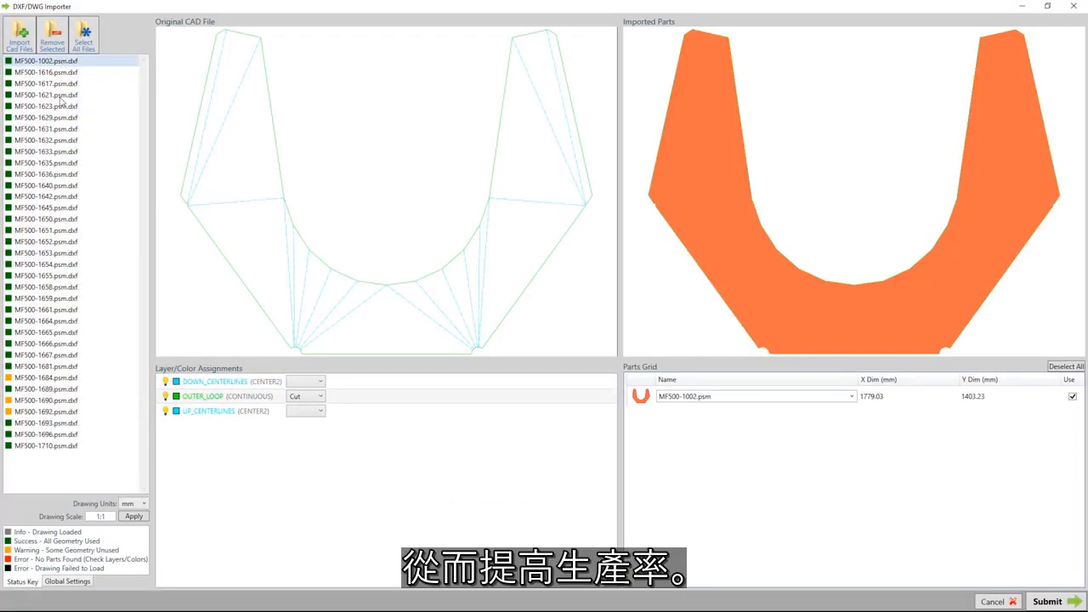
left_click(46, 197)
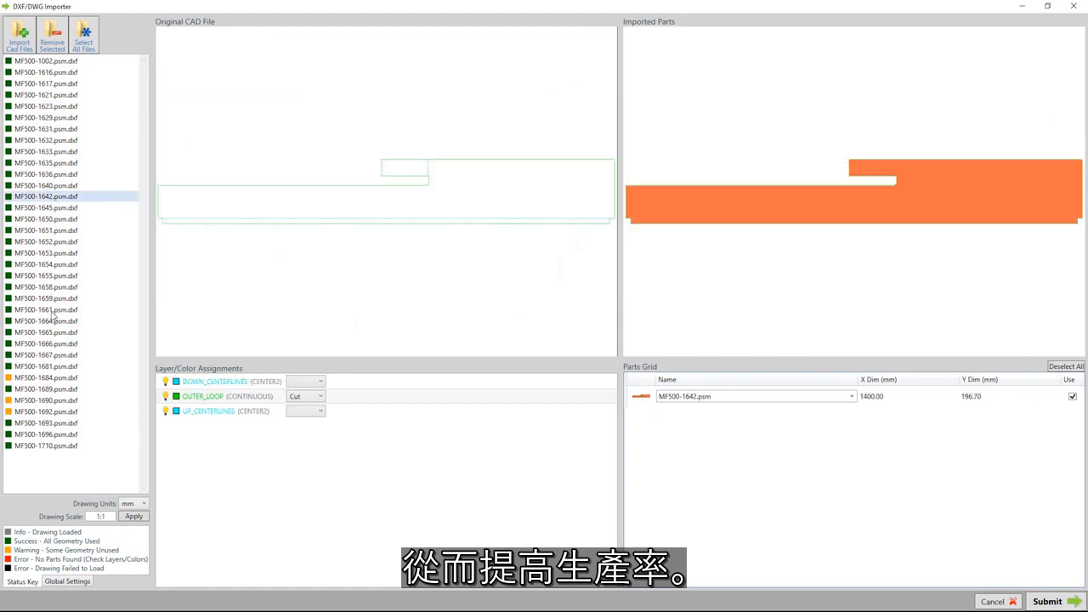
left_click(46, 377)
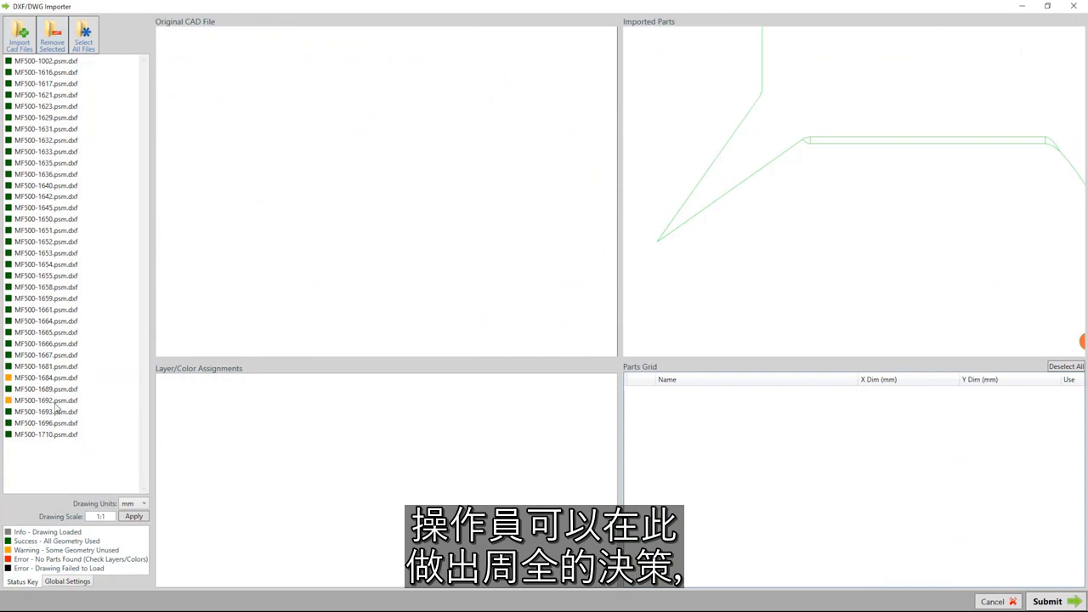
left_click(46, 377)
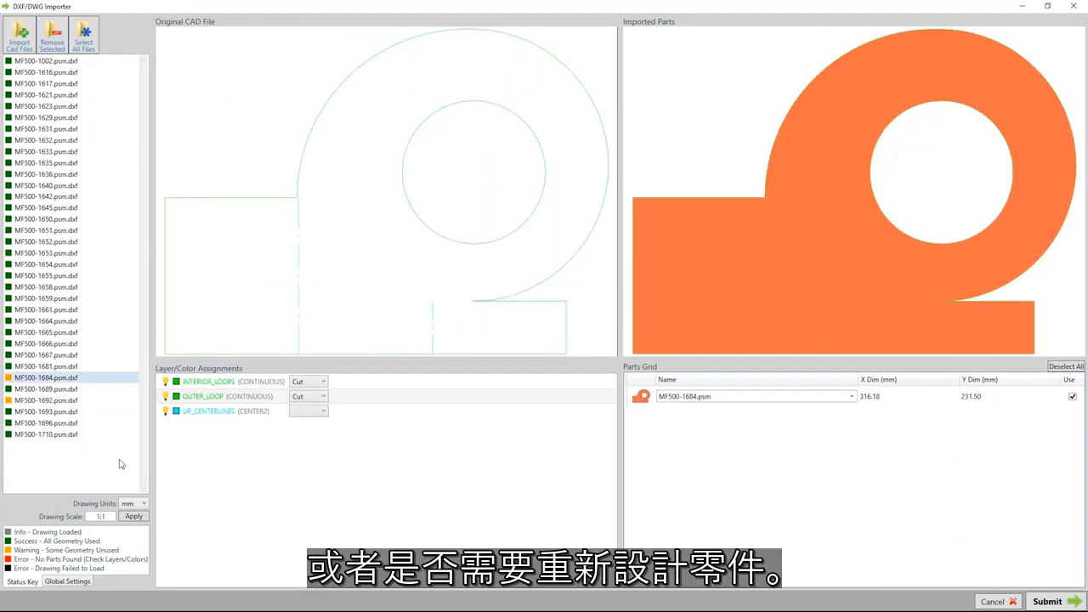
left_click(1047, 602)
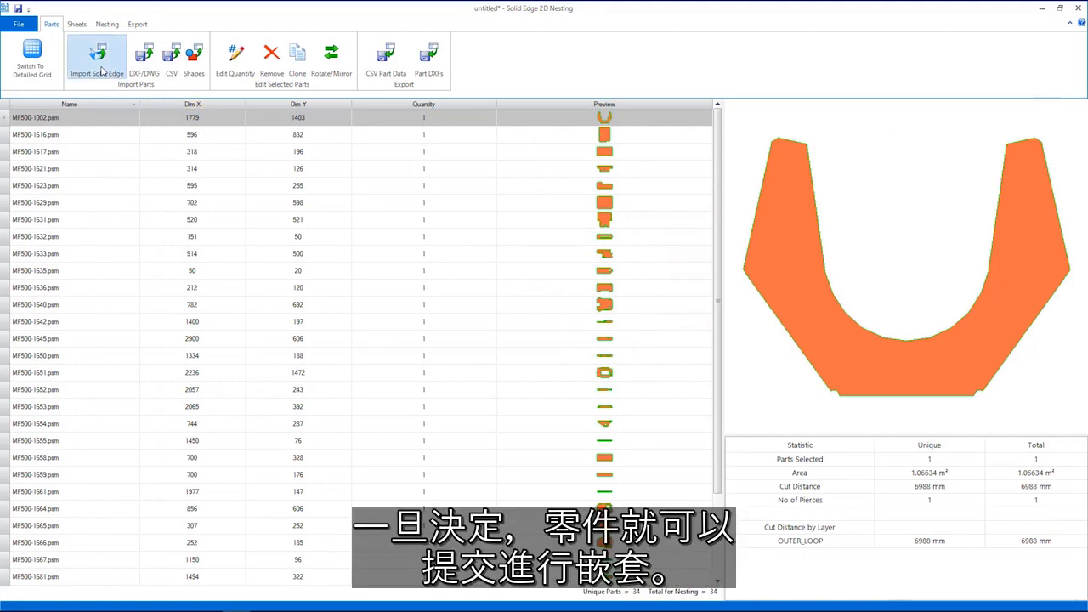
Import the interchangeable battery pack box from the Extra Work folder into the parts list
left_click(143, 54)
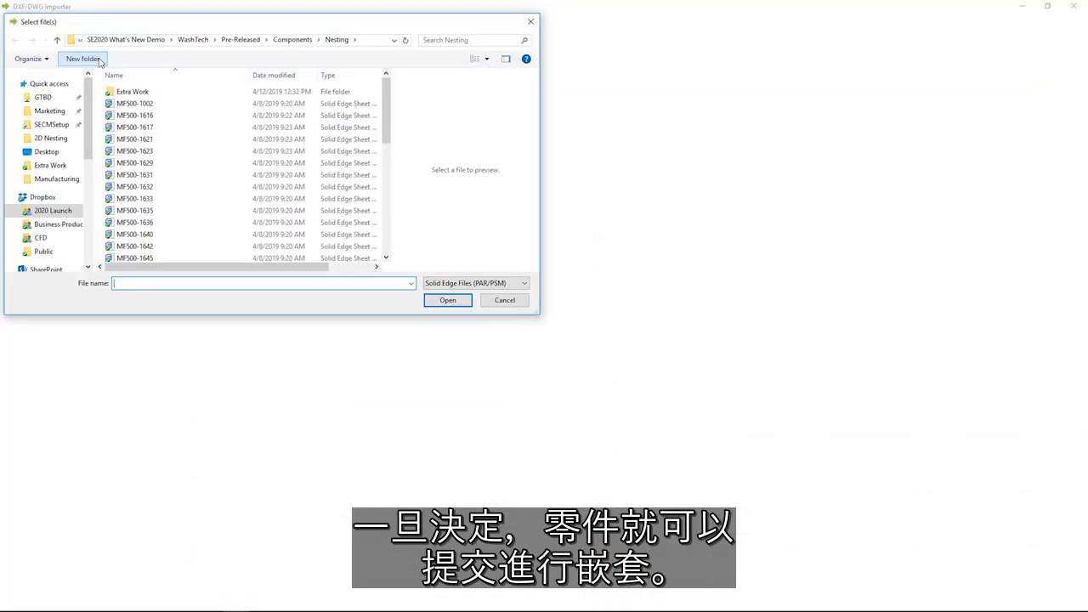
double_click(132, 92)
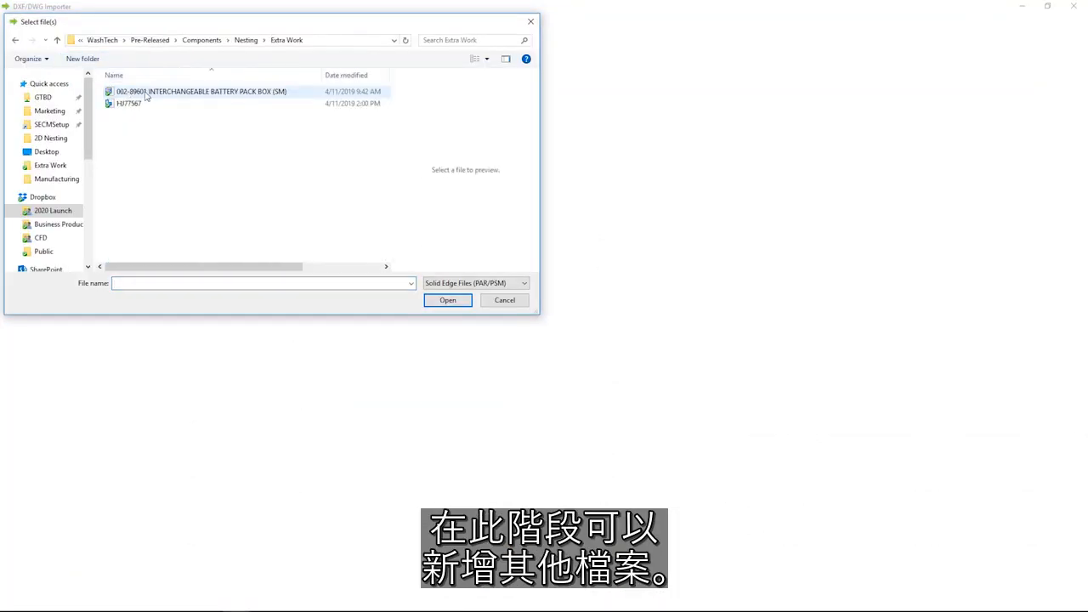
left_click(447, 300)
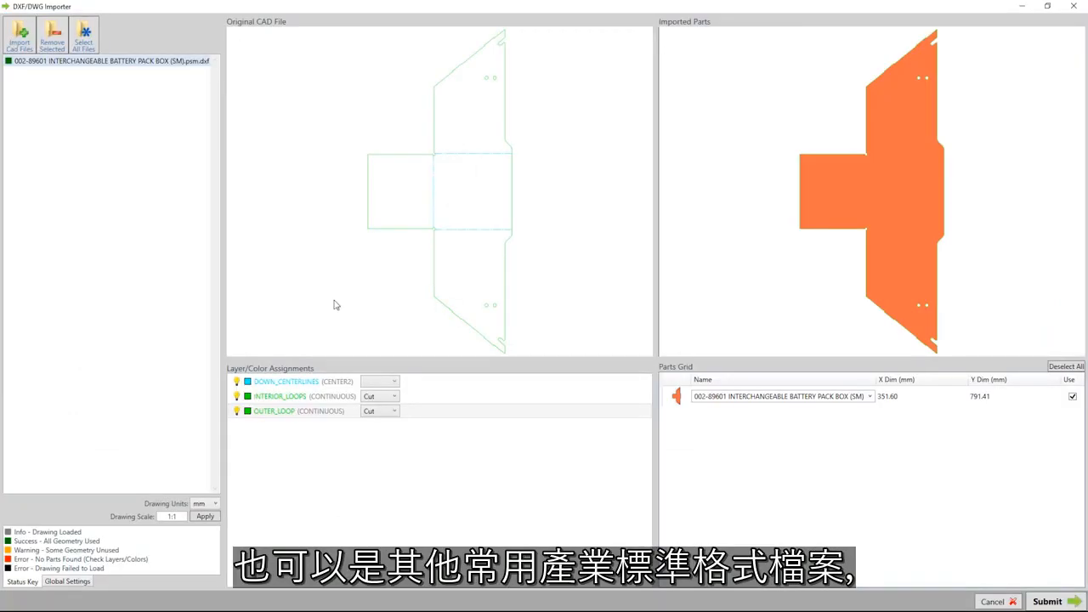
left_click(1047, 601)
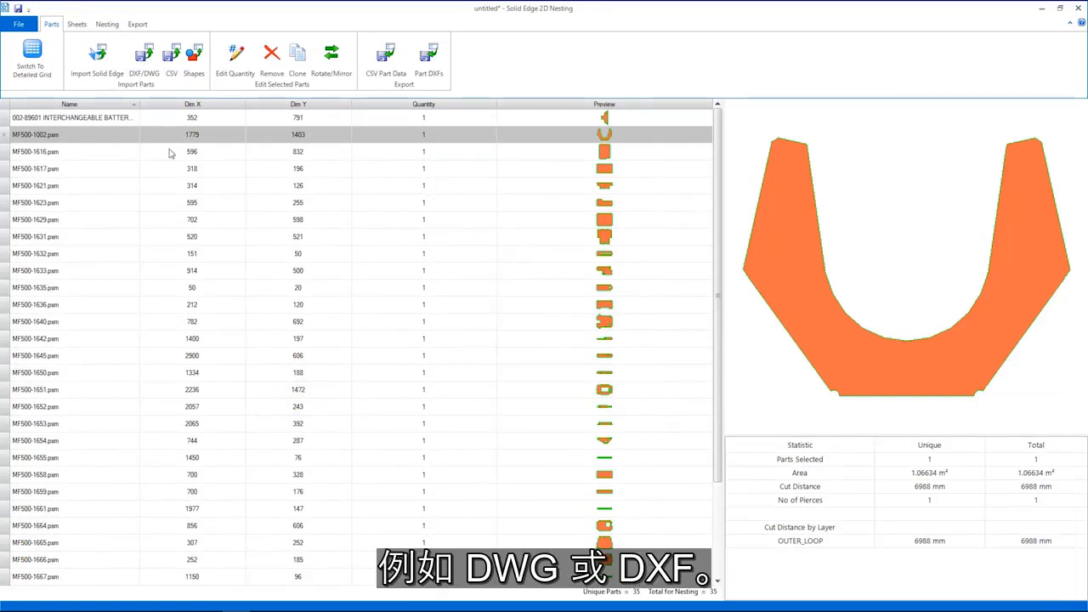
Sort the parts list by Dim X and Dim Y and raise the quantities of several parts
left_click(143, 55)
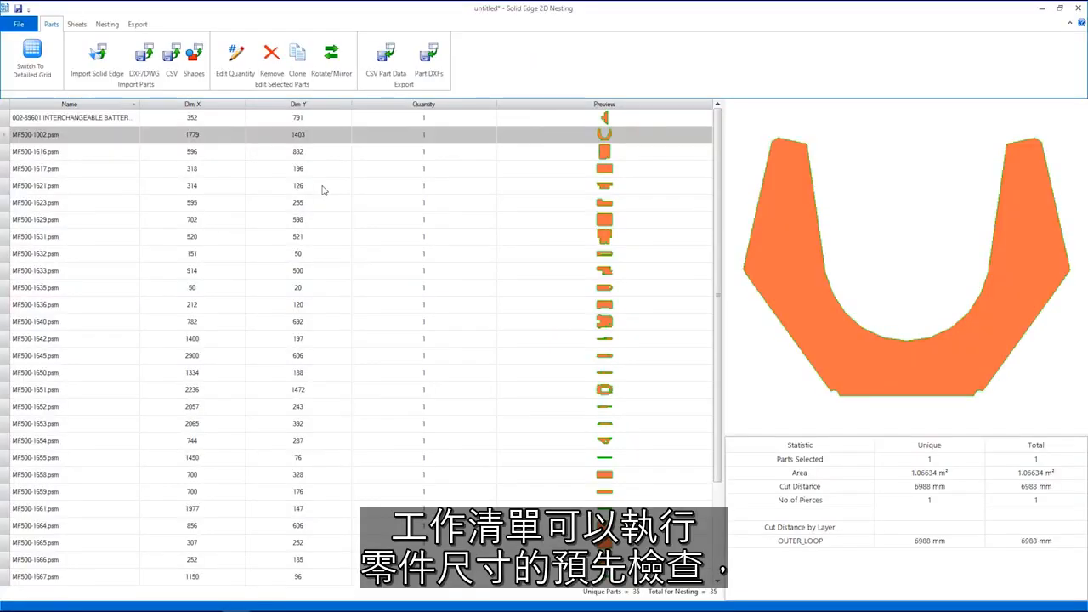
left_click(187, 103)
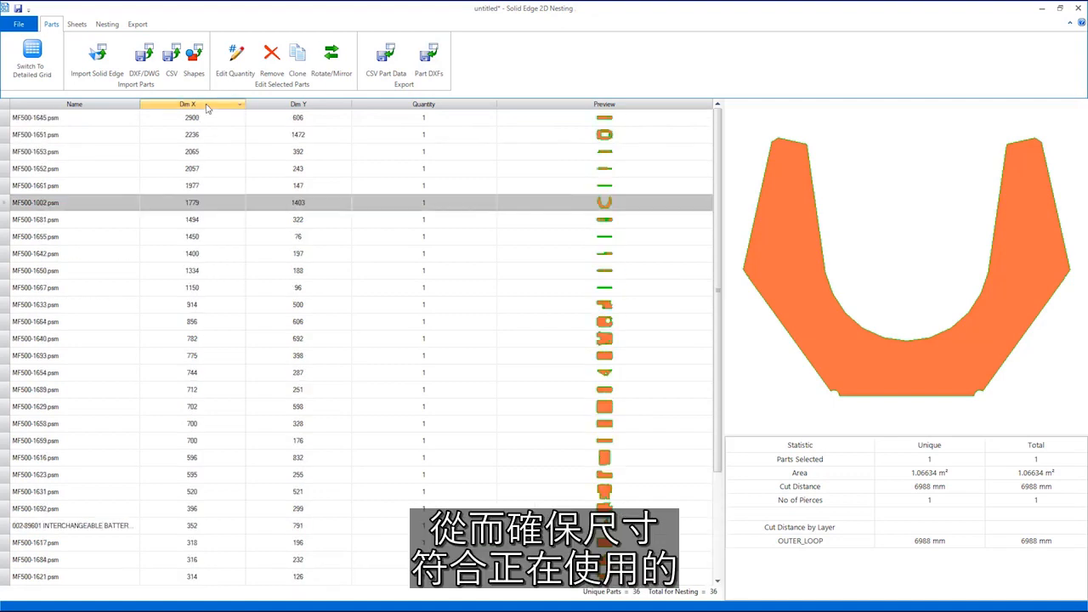
left_click(297, 103)
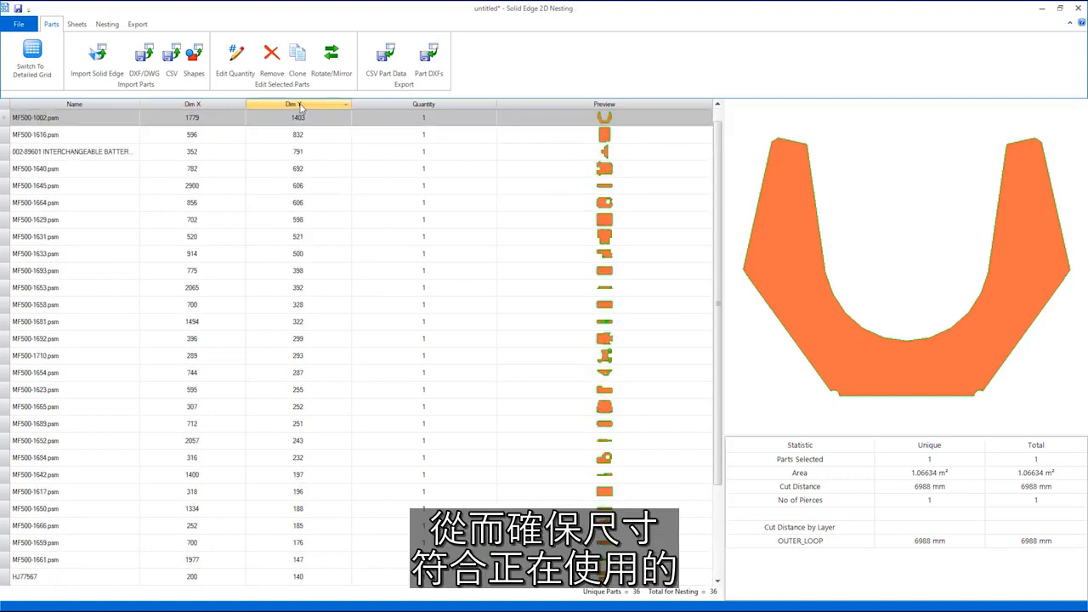
left_click(75, 103)
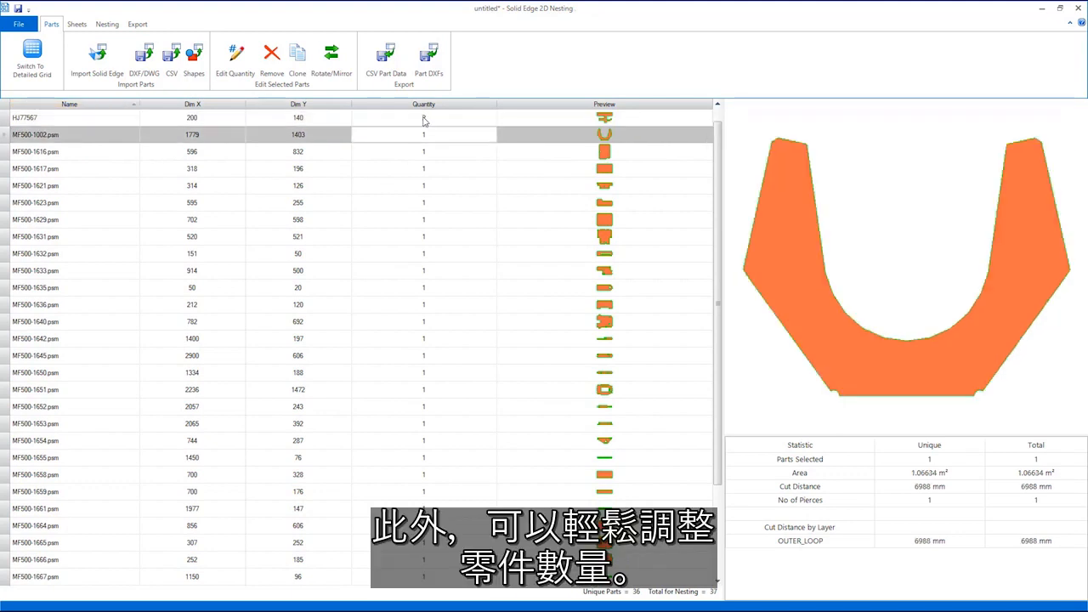
left_click(36, 185)
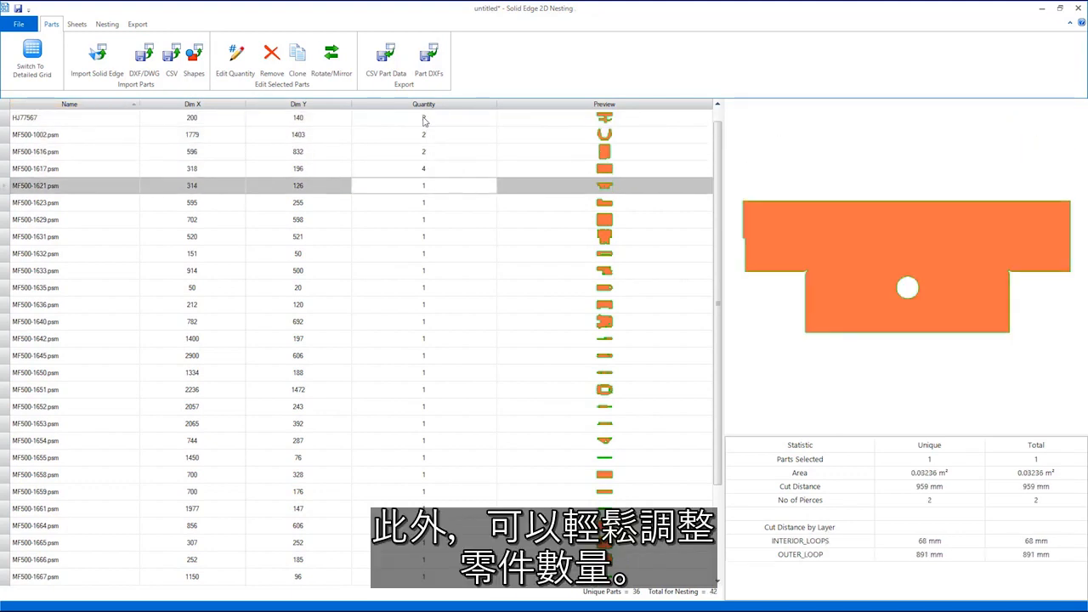
scroll("down", 3)
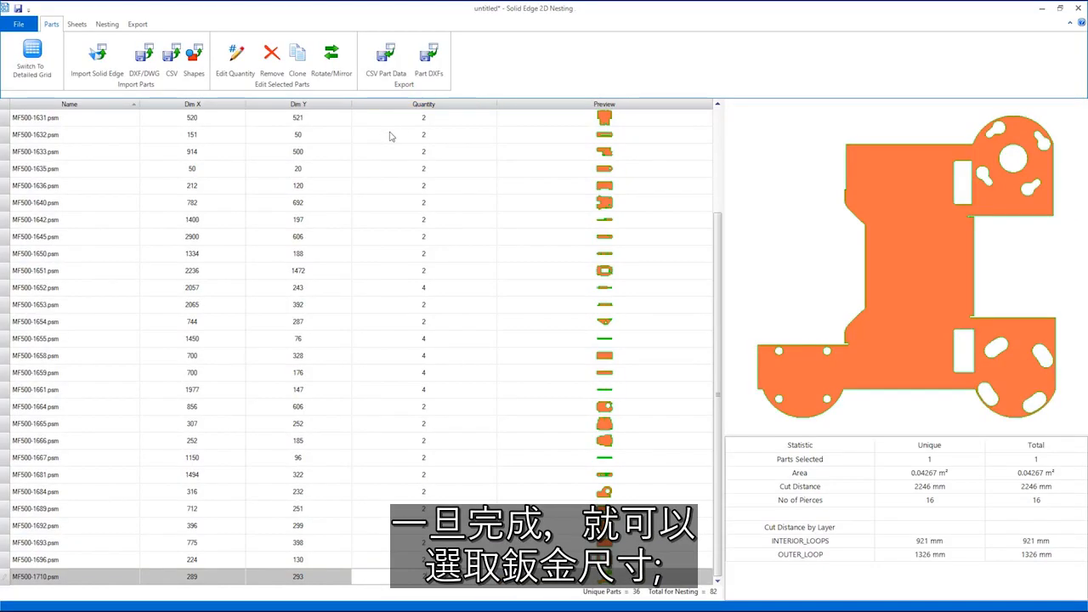
Add all three standard sheet sizes on the Sheets tab as stock to nest onto
left_click(76, 24)
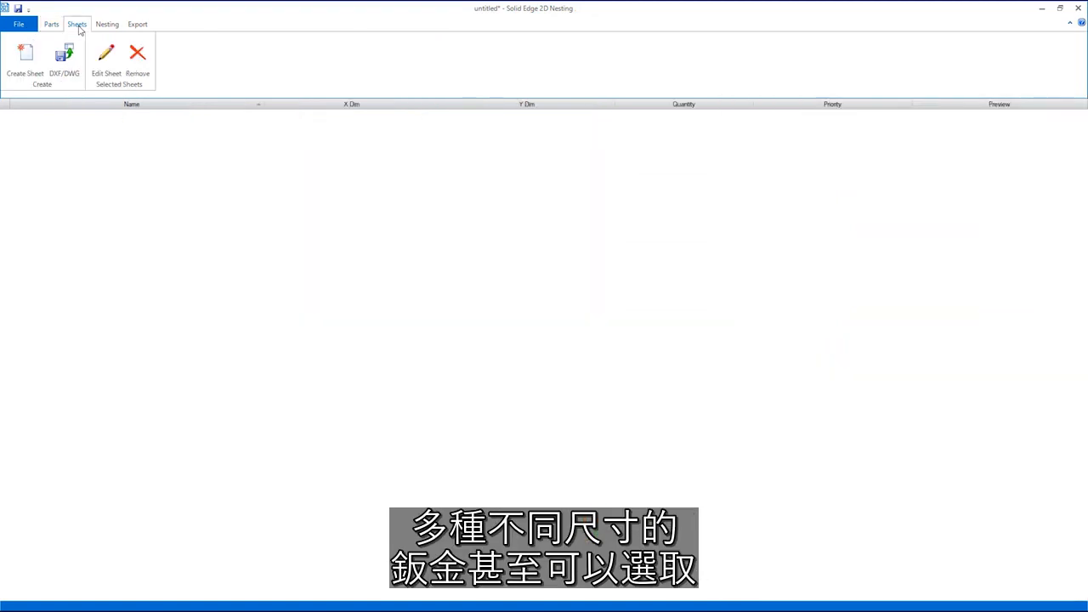
left_click(24, 52)
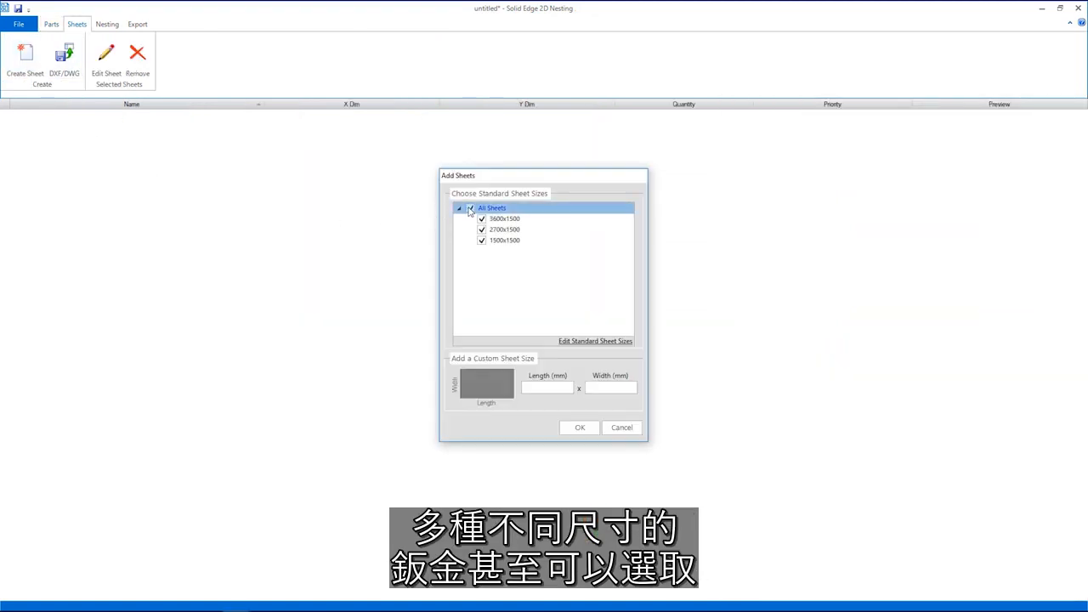
left_click(577, 427)
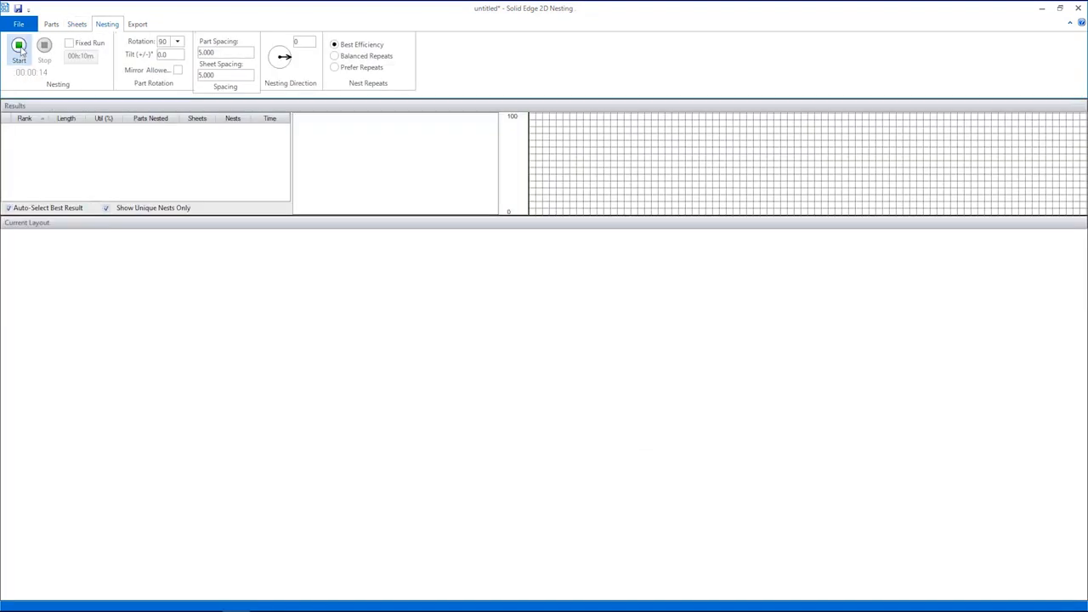
Run the nesting to produce ranked results and a six-sheet layout
left_click(18, 51)
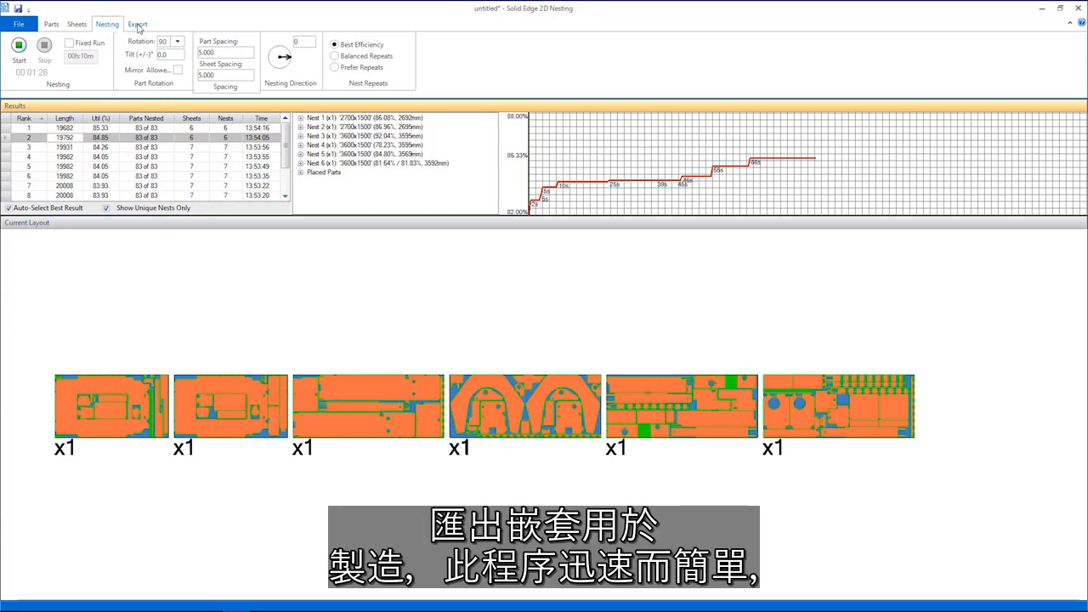
Bring up Export Nests, previewing all six nested sheets for output
left_click(136, 24)
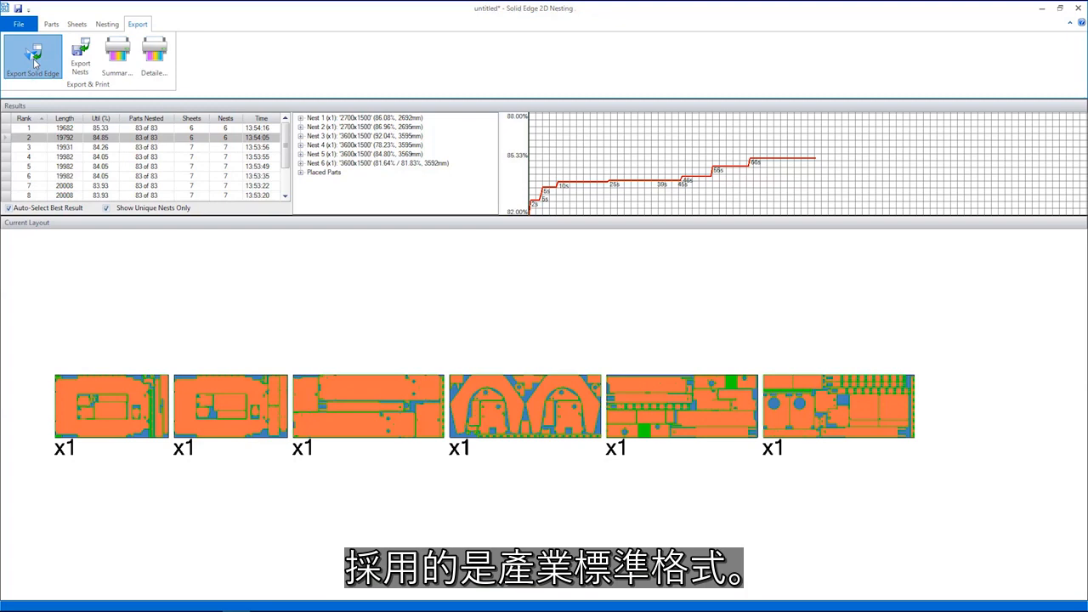
left_click(32, 55)
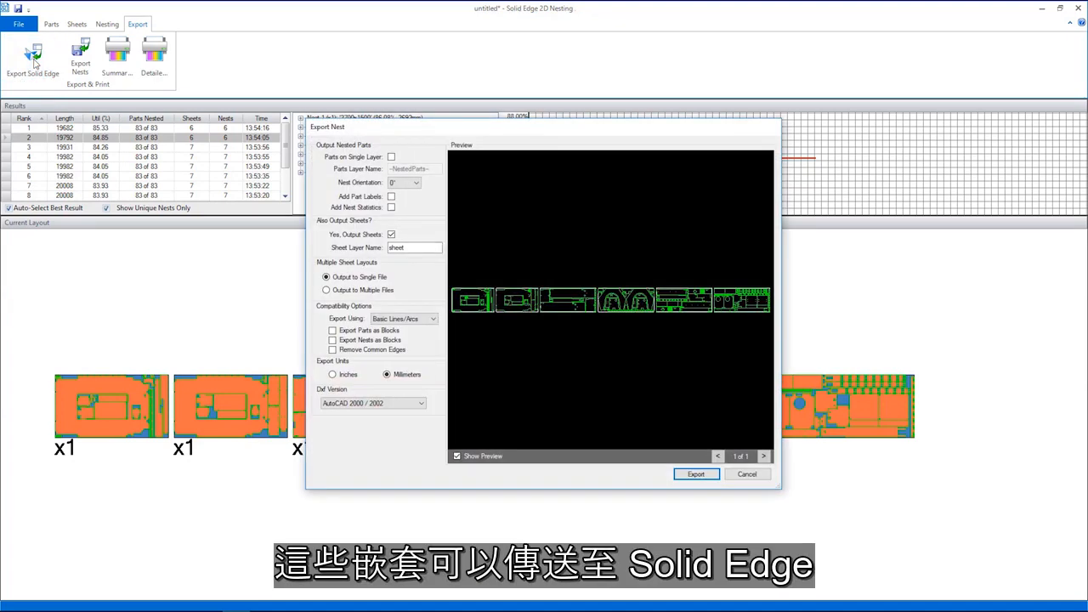